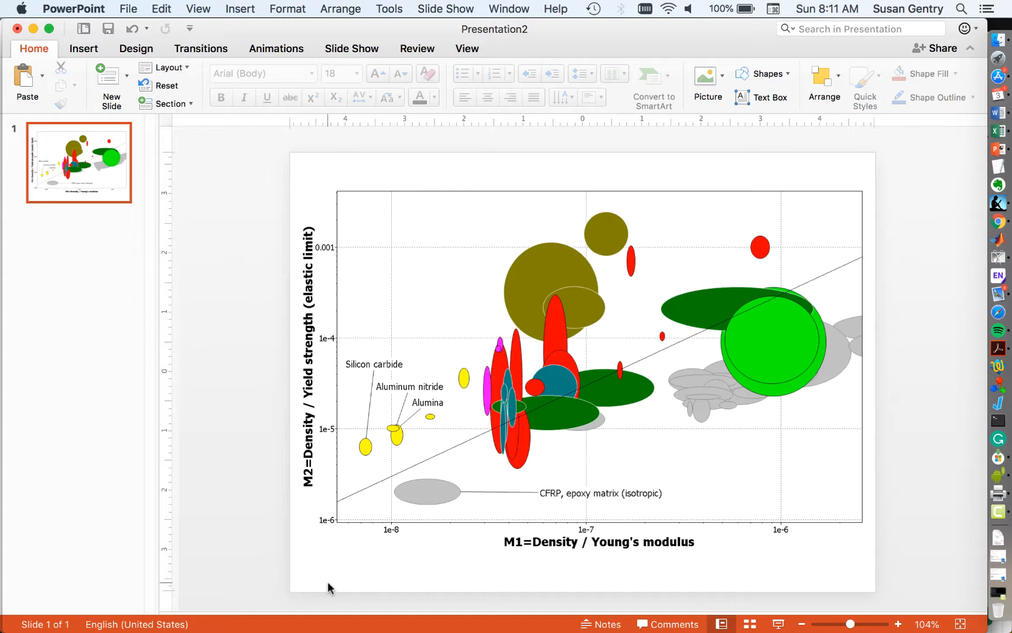
mouse_move(700, 219)
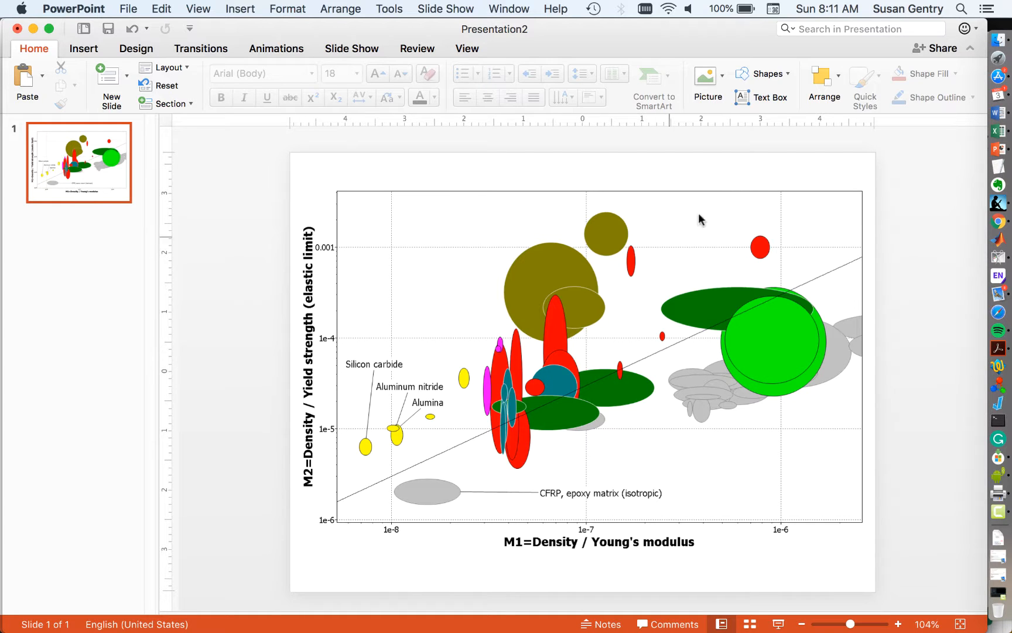
Draw a horizontal line and a vertical line above the chart's top left, meeting at a corner.
click(764, 73)
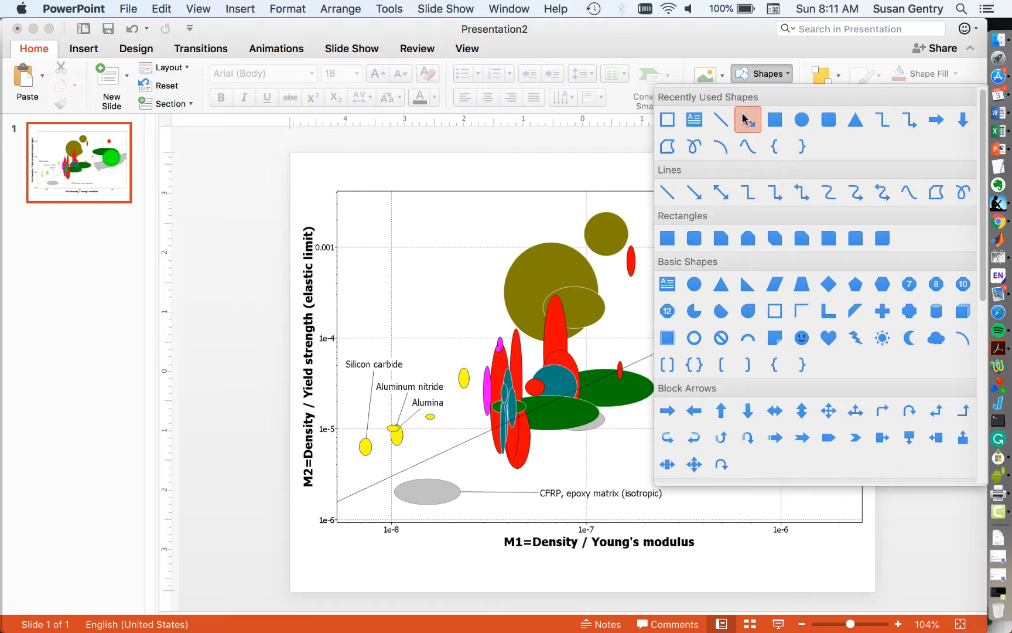
click(748, 119)
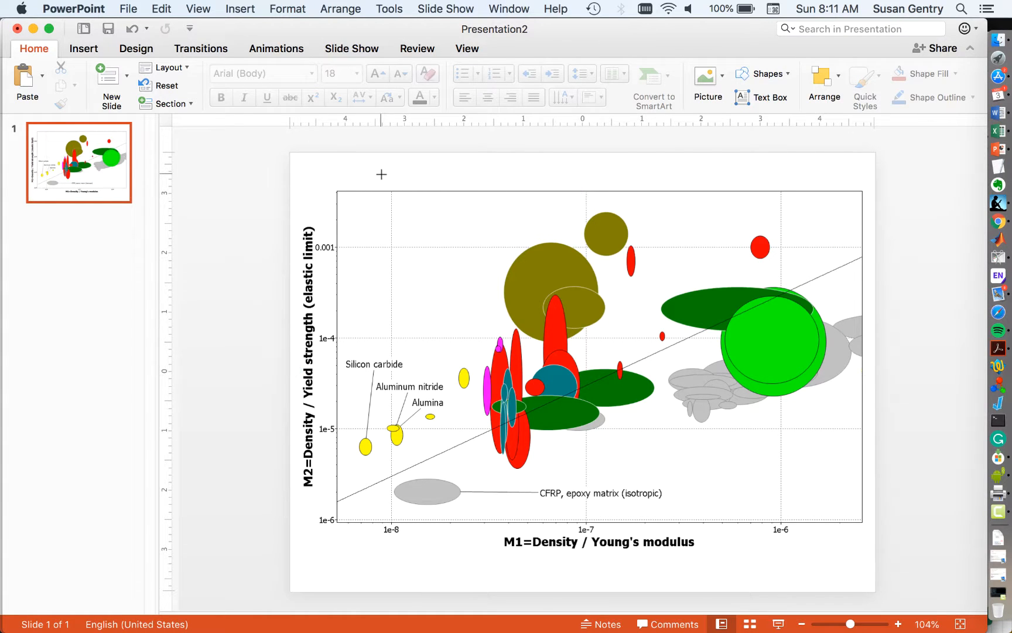
drag(382, 175, 452, 175)
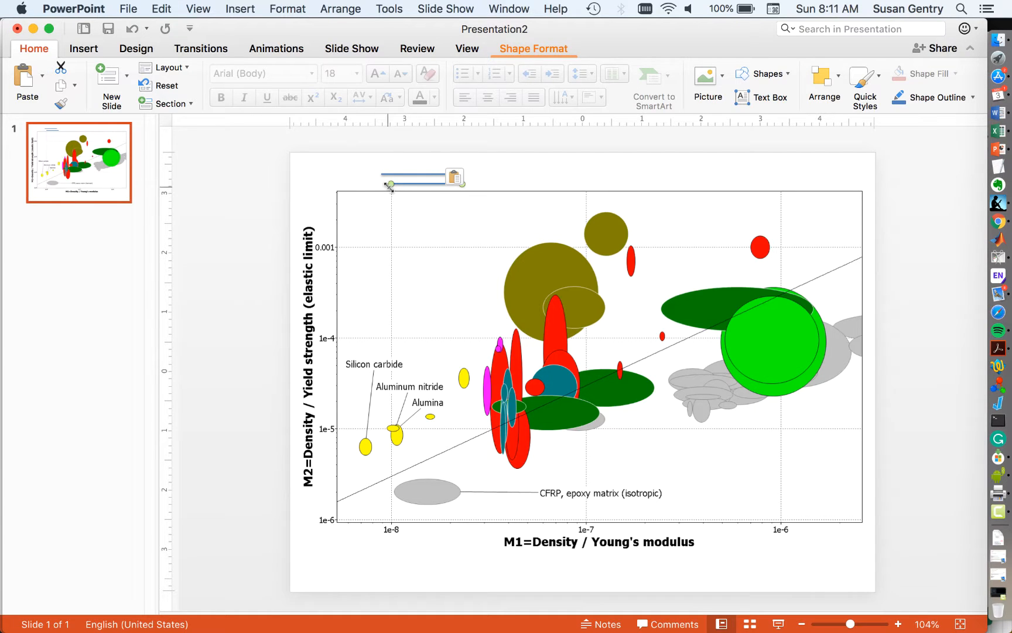
drag(390, 185, 462, 232)
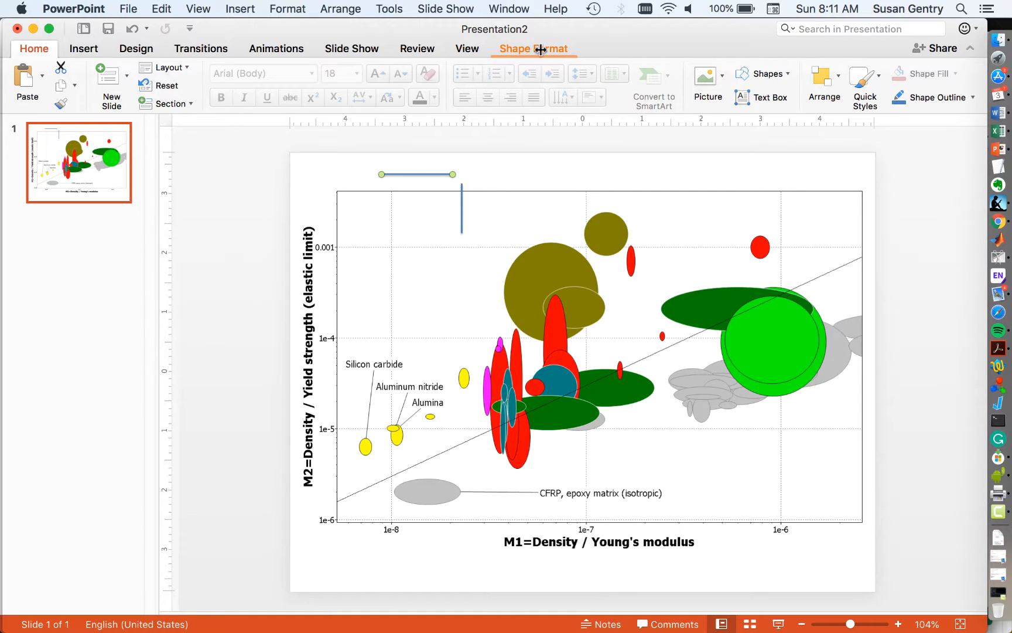
click(533, 48)
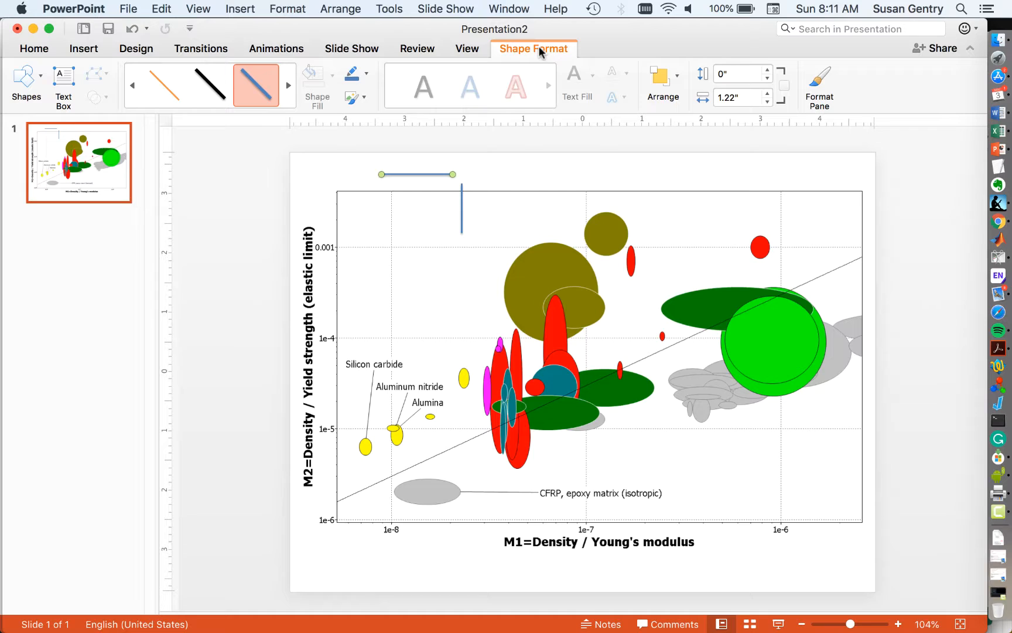
click(738, 74)
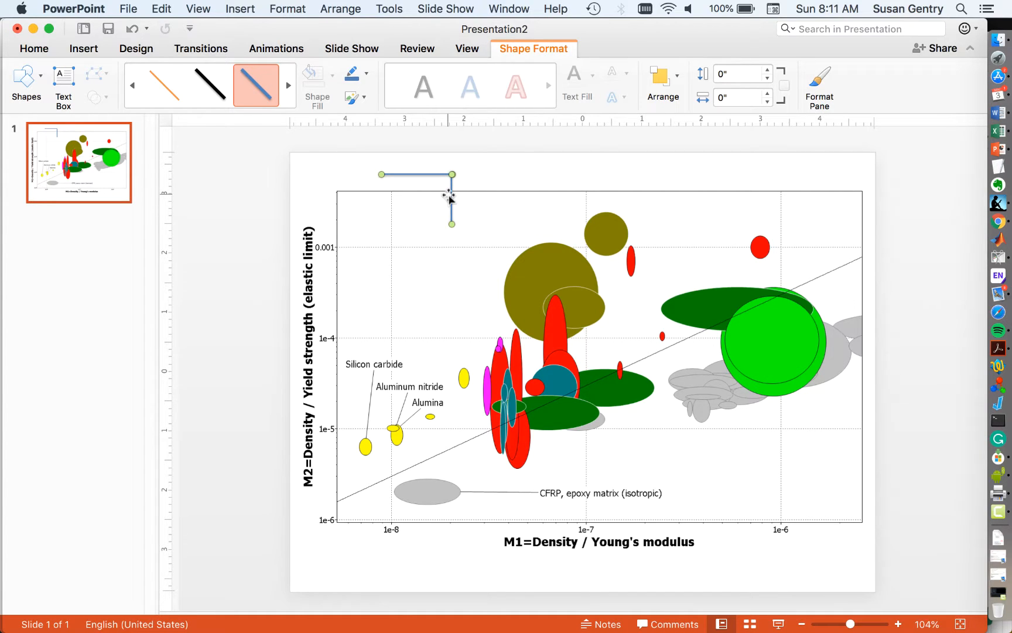
Group the two lines into one L-shaped object and enlarge it by a corner handle.
right_click(450, 197)
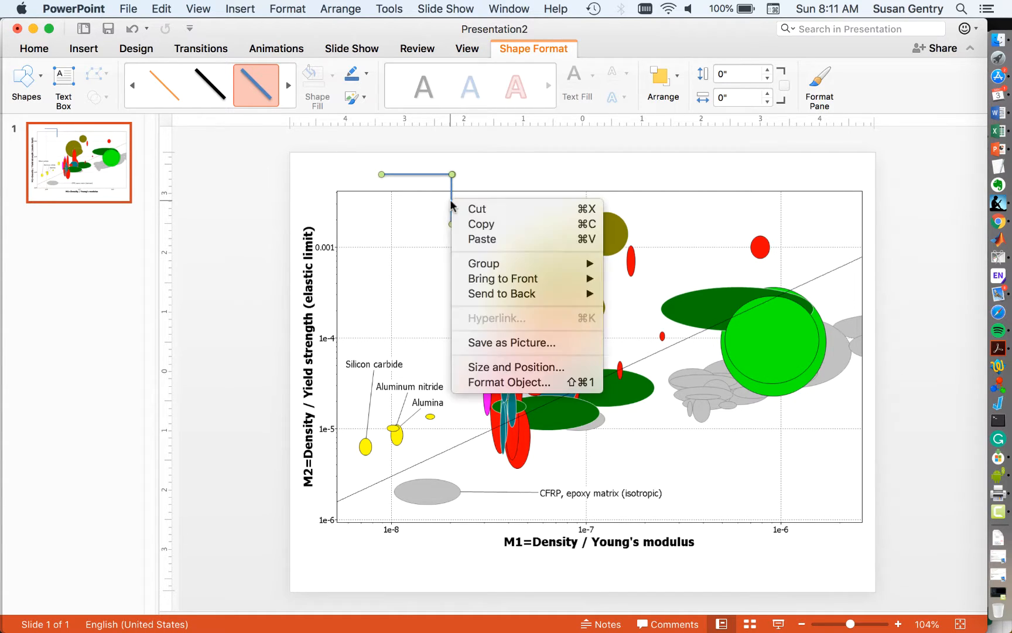
mouse_move(482, 263)
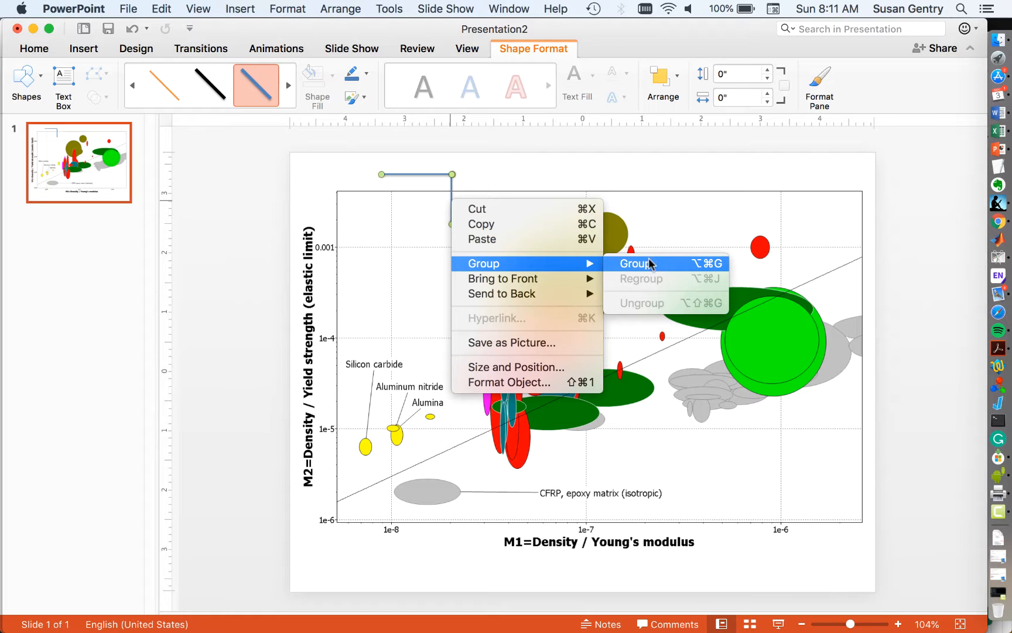
click(635, 263)
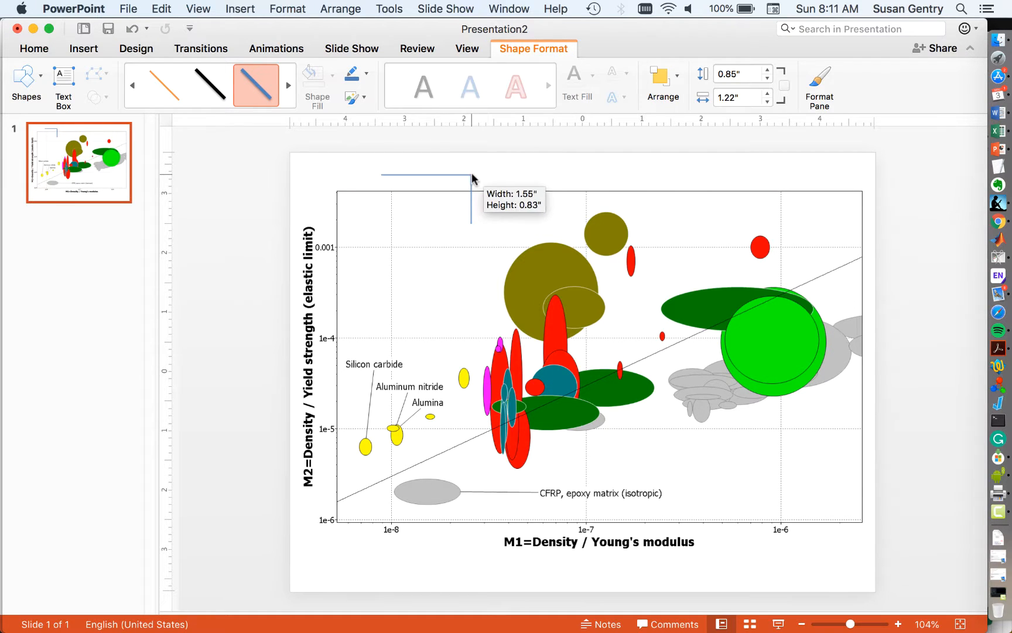
drag(471, 178, 490, 162)
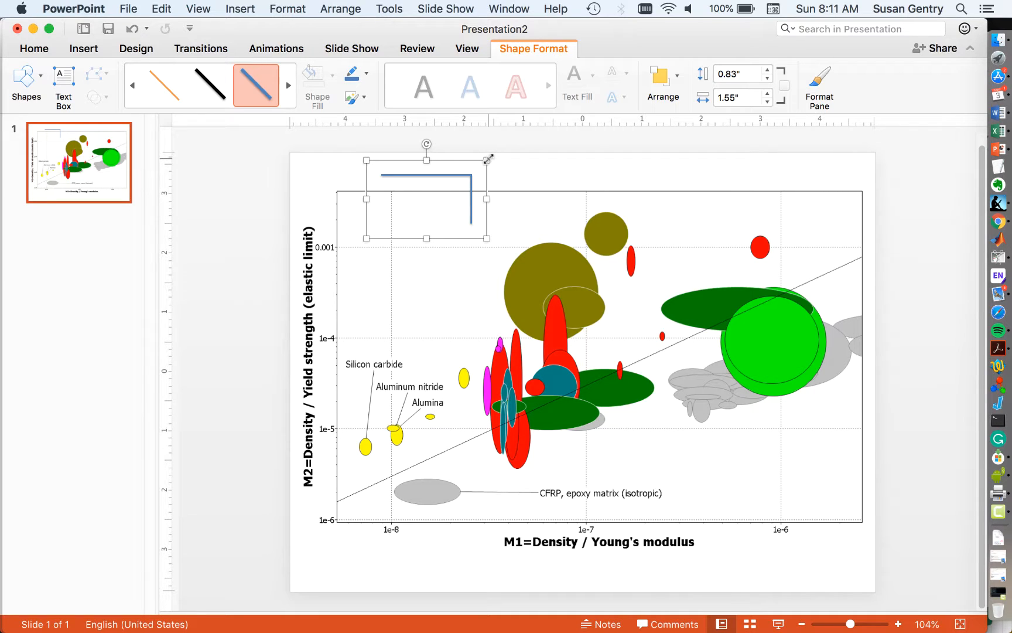
Shrink the corner box and settle it at the plot's lower left where the diagonal line begins.
drag(490, 158, 472, 179)
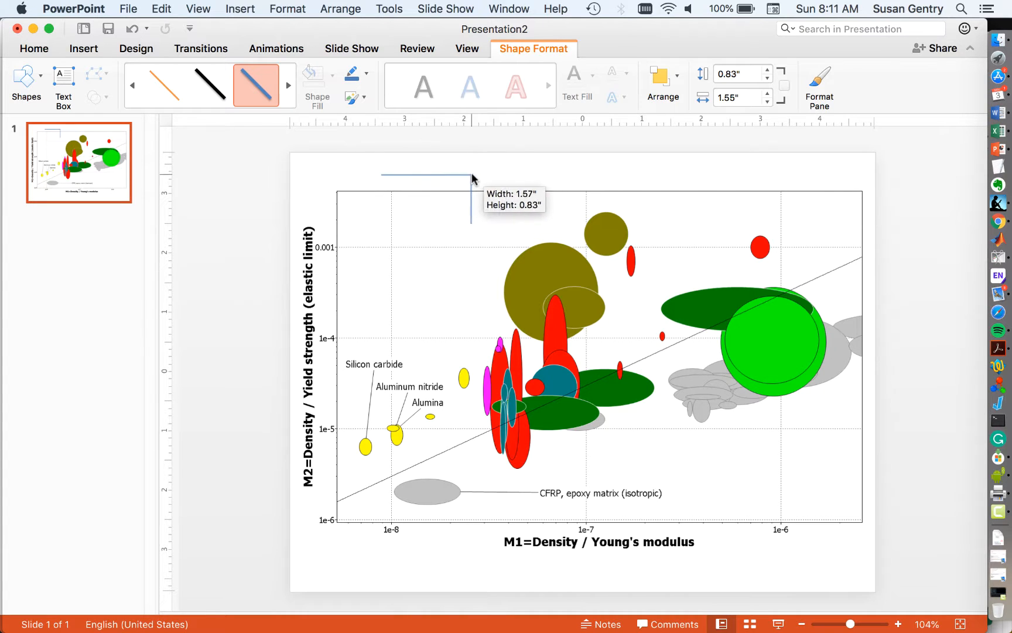
drag(471, 178, 351, 500)
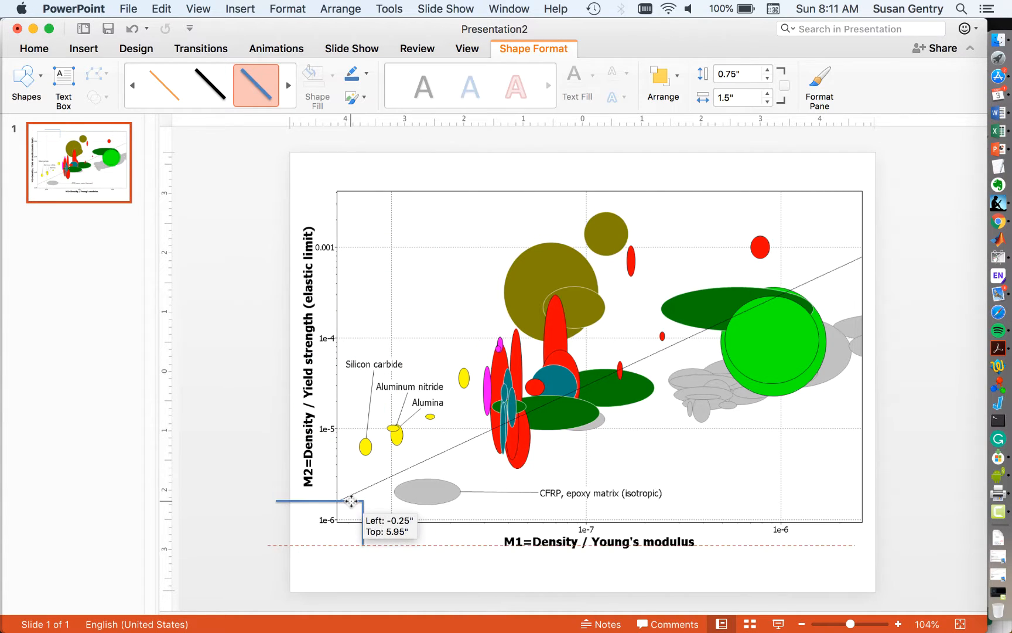
drag(351, 500, 352, 483)
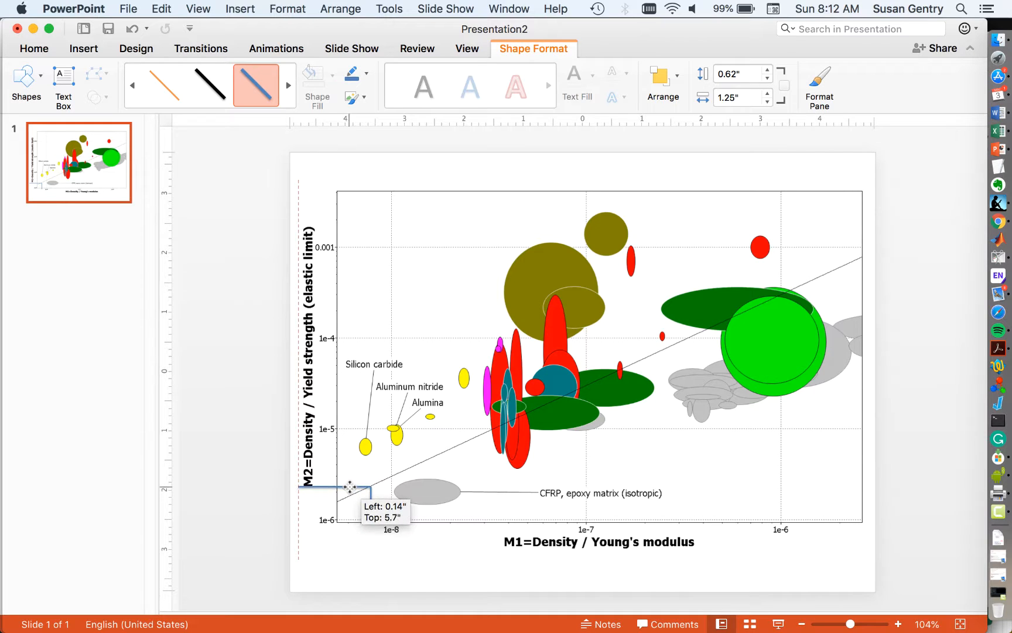
drag(349, 486, 368, 478)
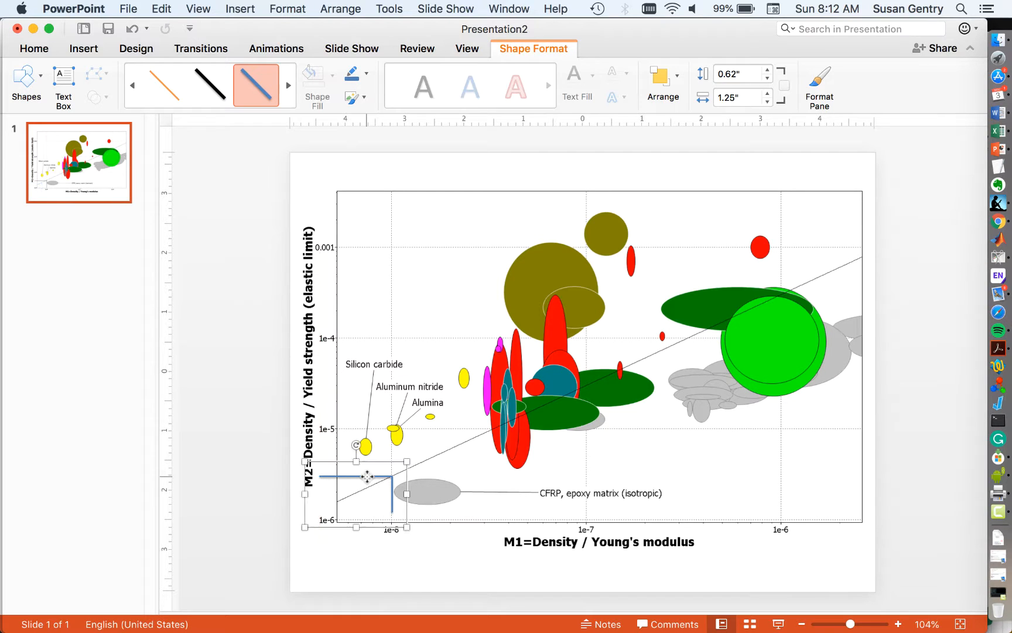
drag(368, 494, 368, 477)
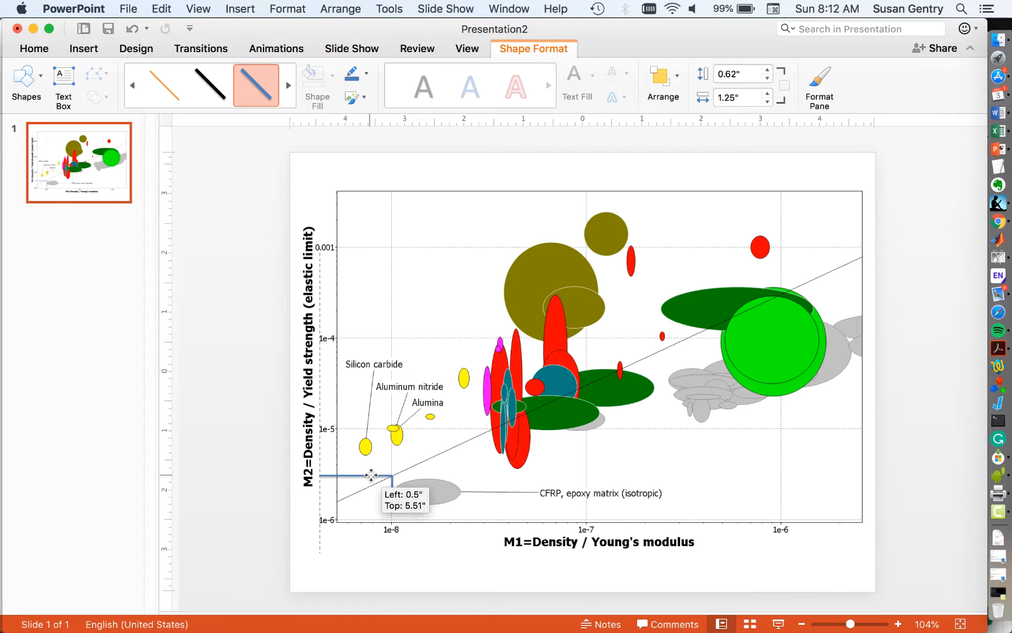
drag(371, 476, 371, 478)
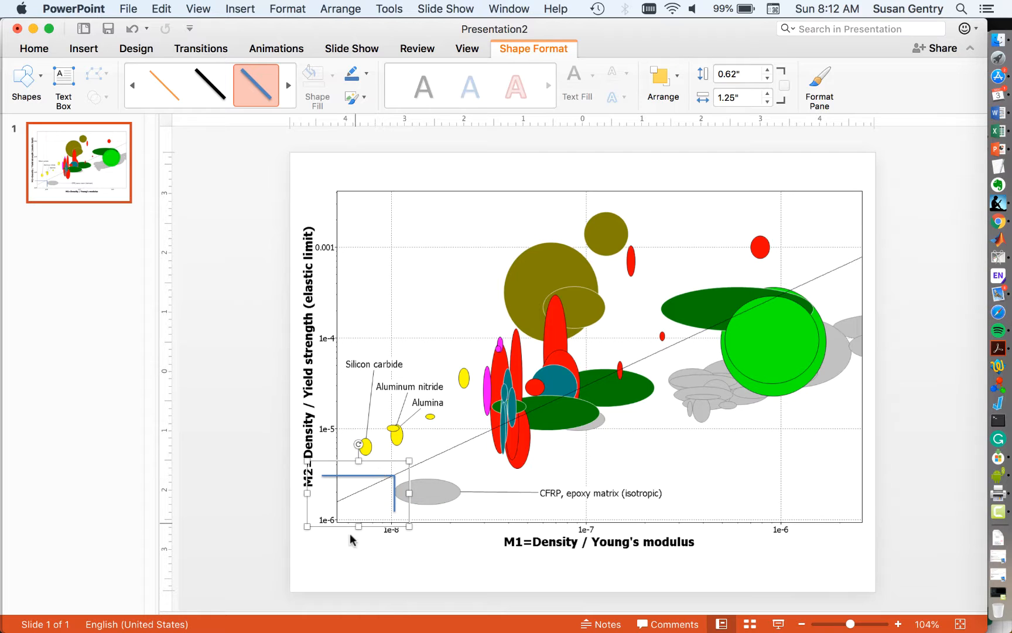
mouse_move(462, 494)
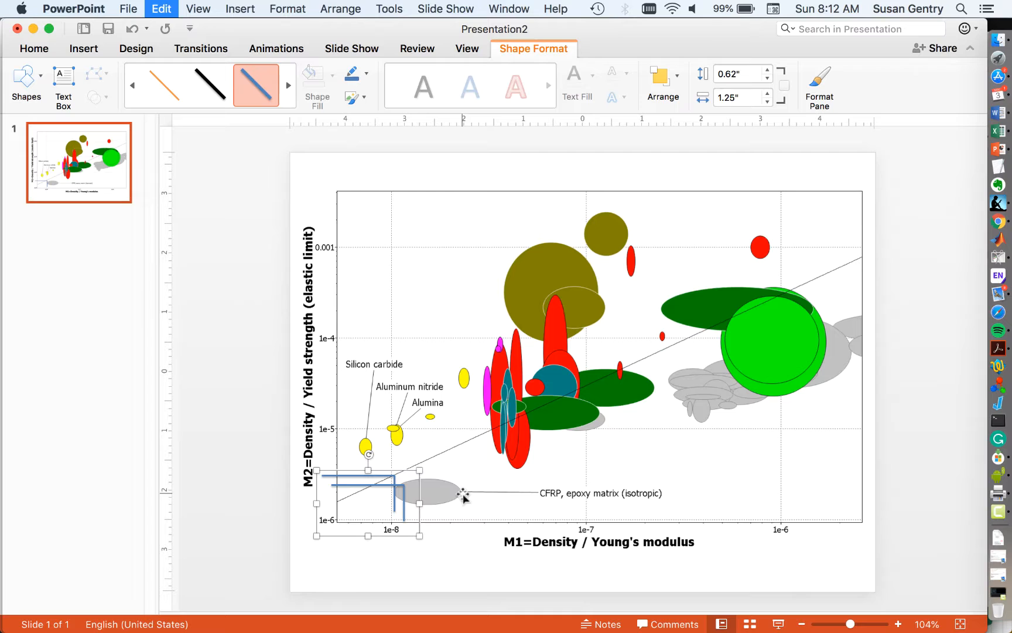
Duplicate the corner box and step the copy up and right along the diagonal line.
drag(461, 495, 401, 478)
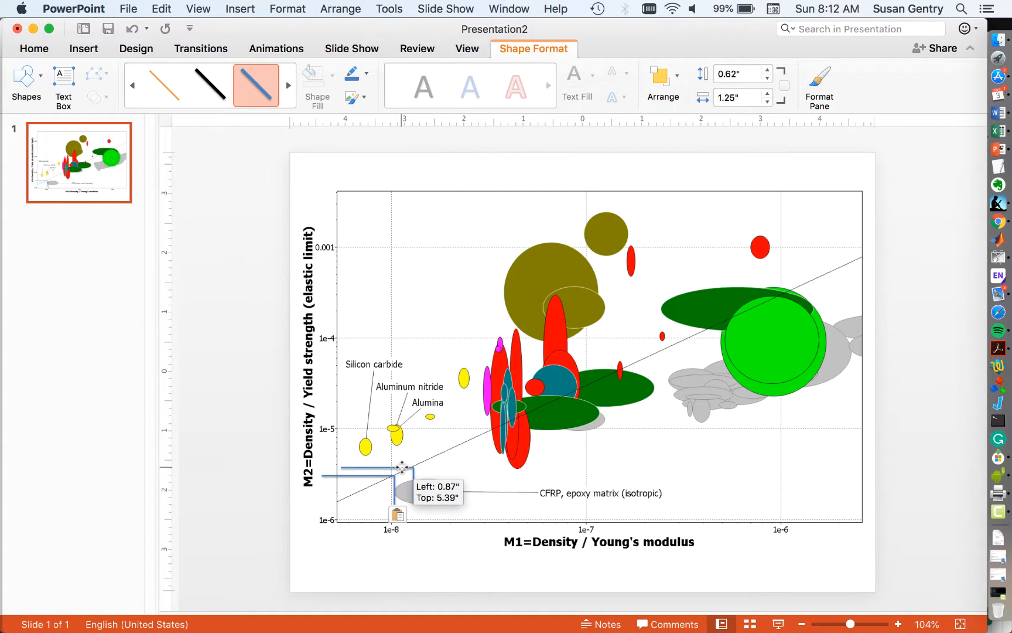
drag(398, 467, 419, 458)
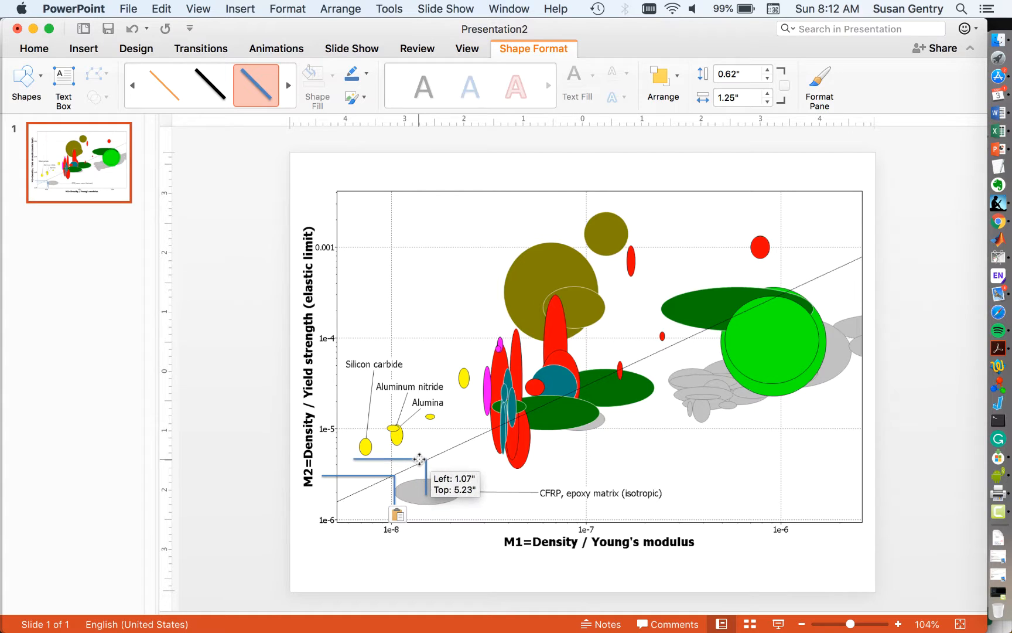
drag(418, 459, 428, 454)
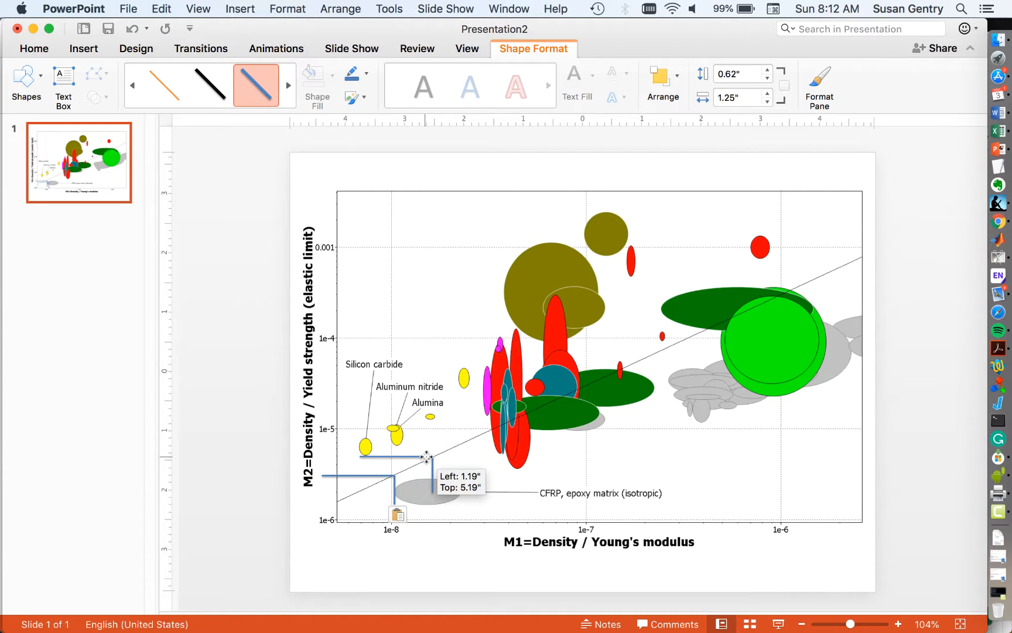
drag(423, 459, 428, 455)
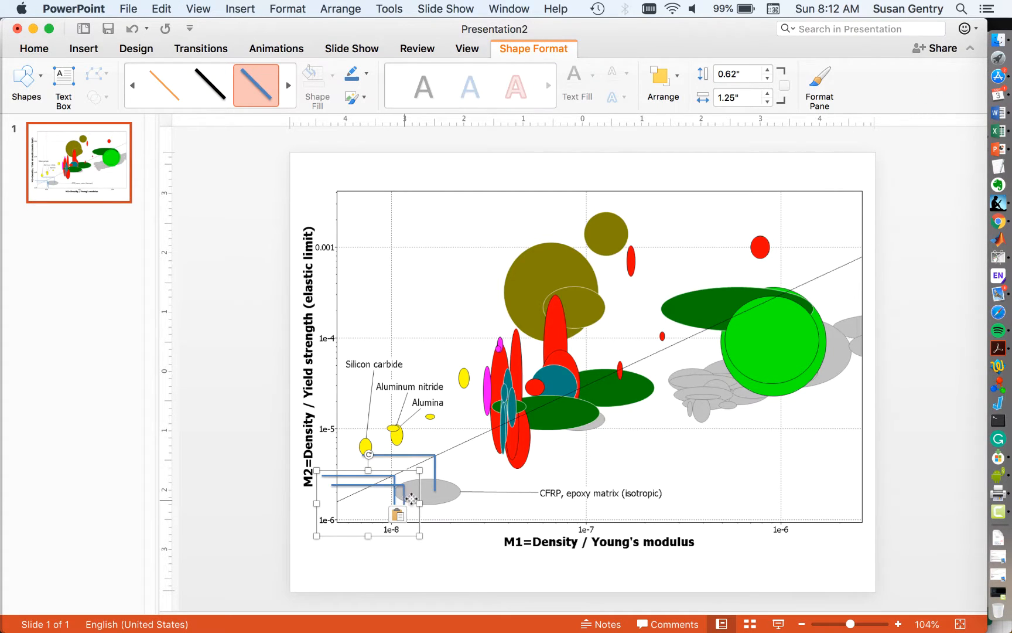
Make two more corner-box copies climbing the diagonal, the last level with the Alumina bubbles.
drag(410, 500, 452, 465)
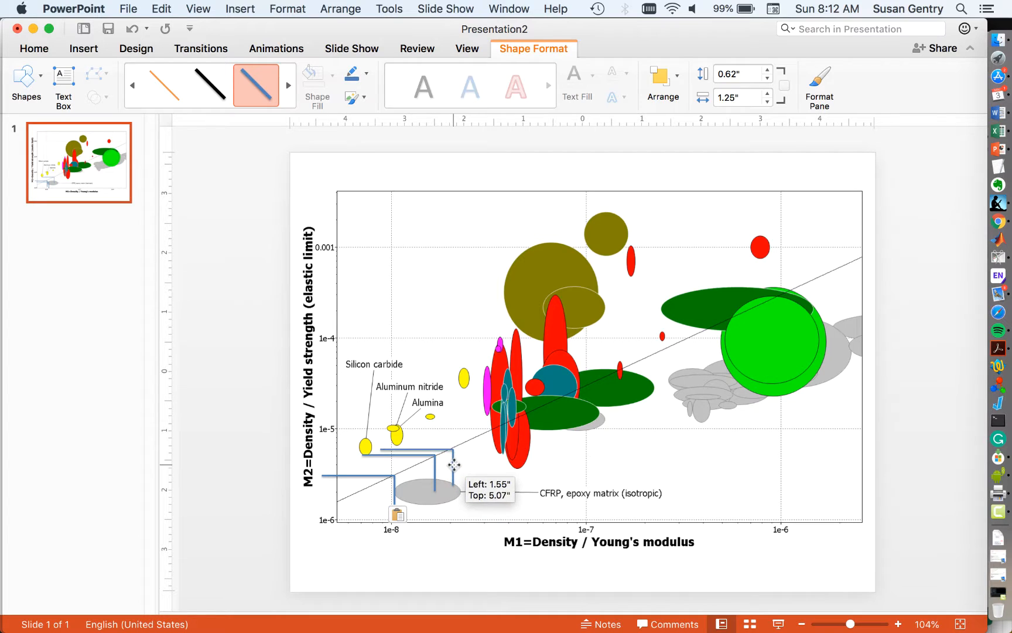
drag(452, 461, 458, 458)
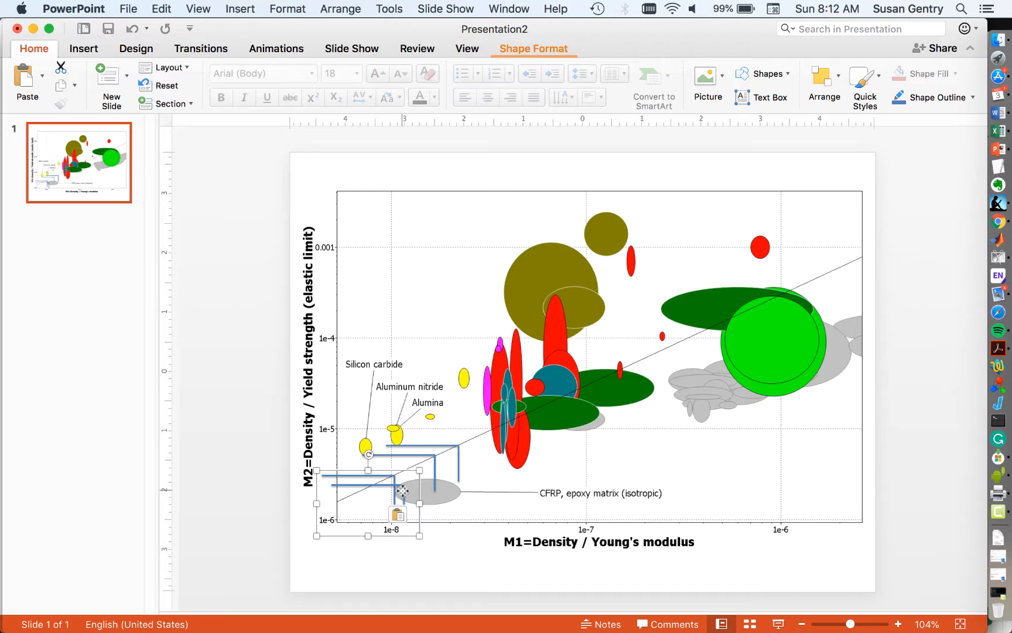
drag(400, 491, 474, 441)
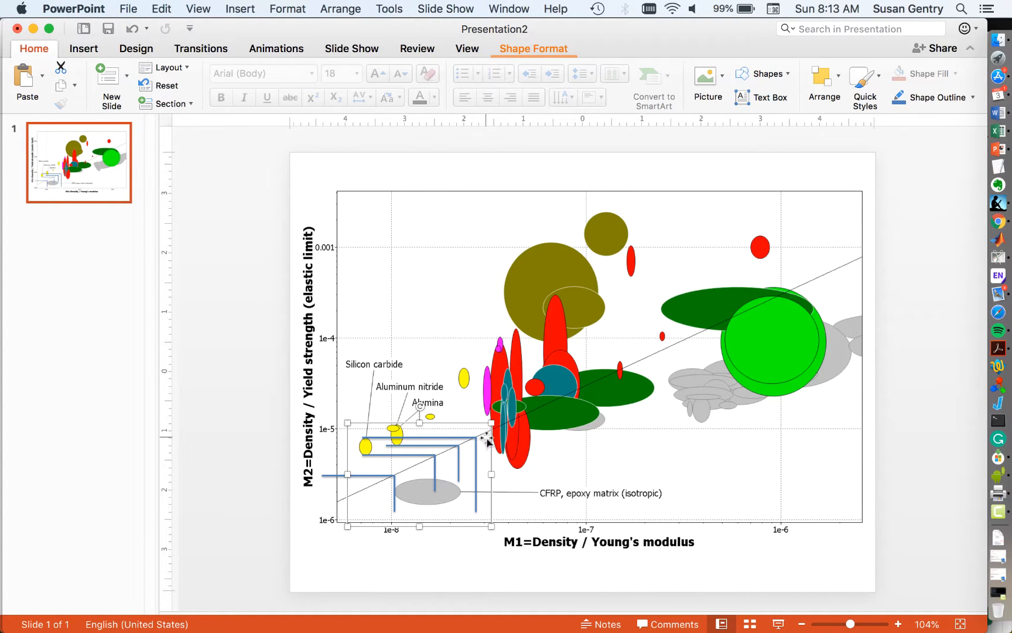
drag(491, 426, 485, 442)
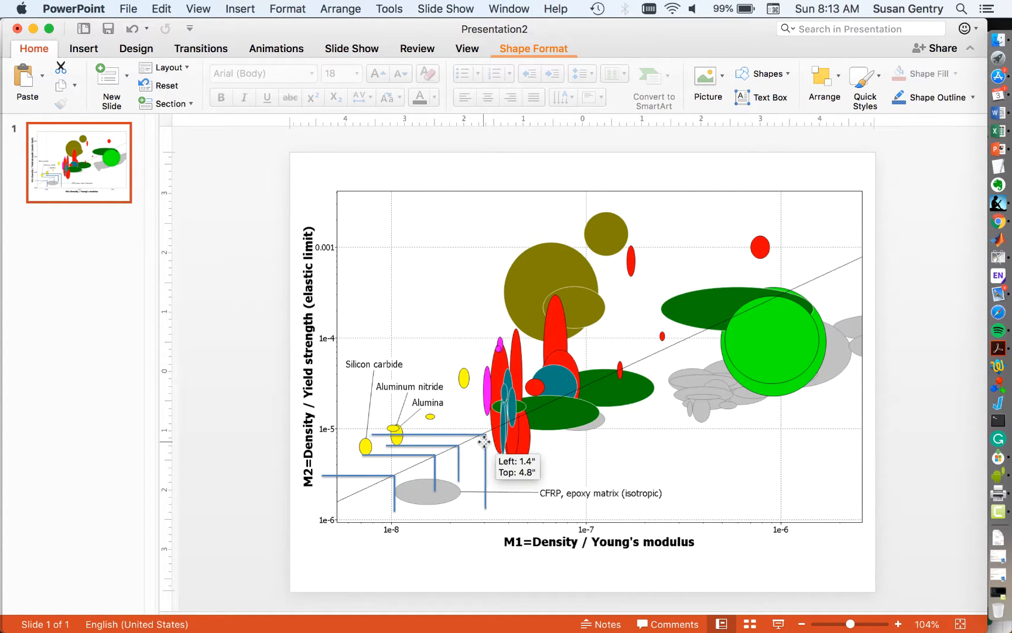